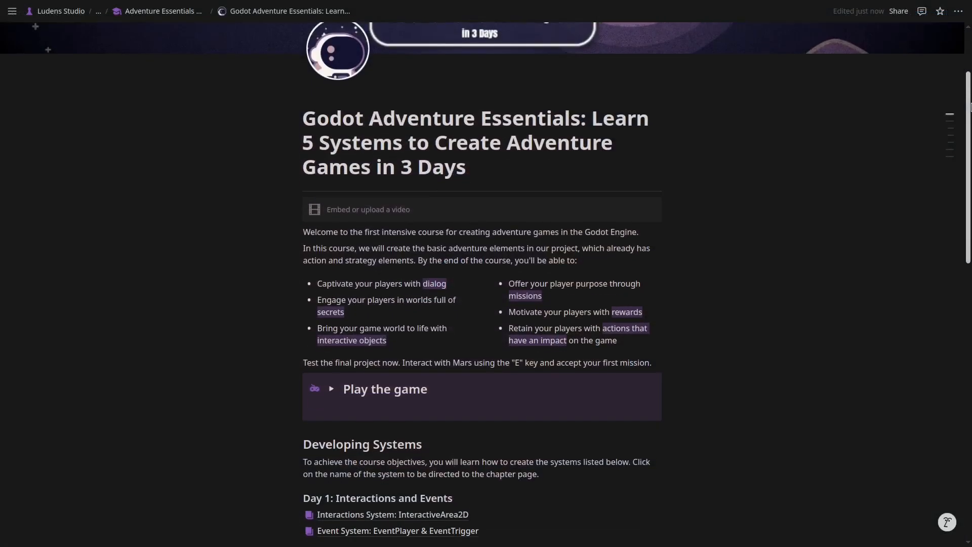
Preview the embedded playable game, then enter the Interactions System: InteractiveArea2D chapter
scroll(down, 3)
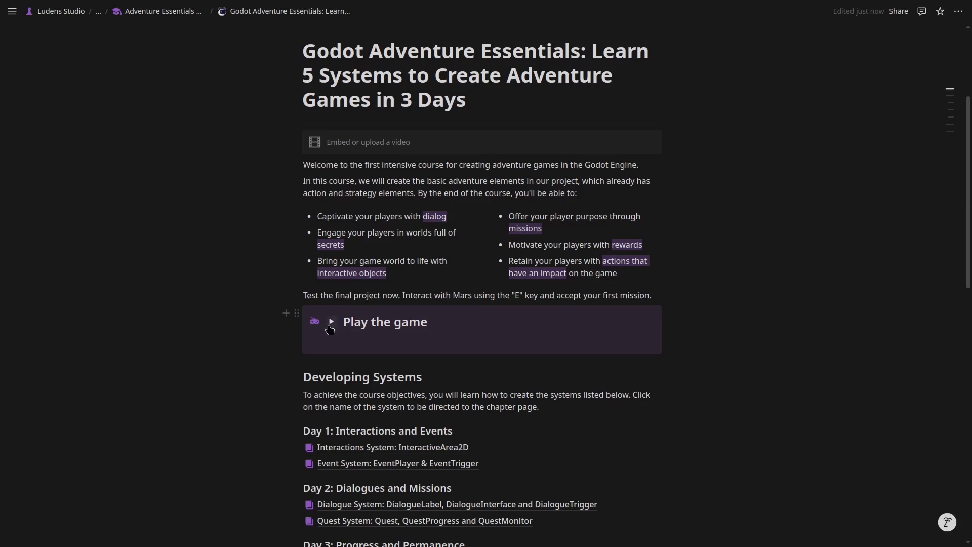
click(330, 322)
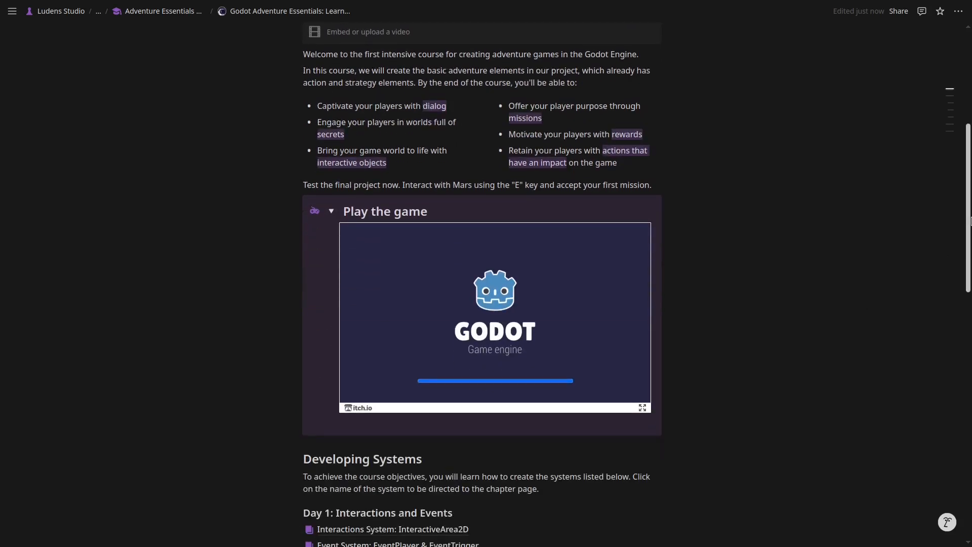
scroll(down, 3)
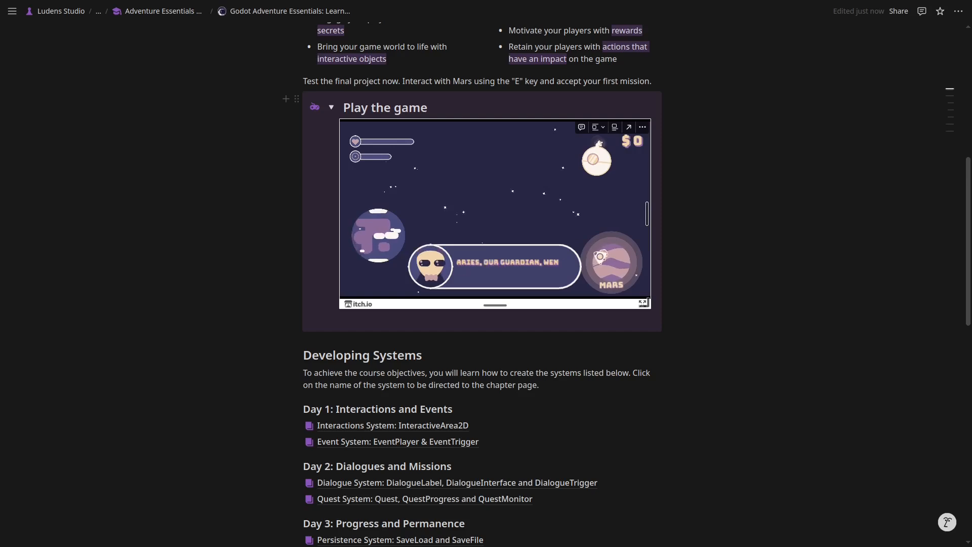
click(393, 425)
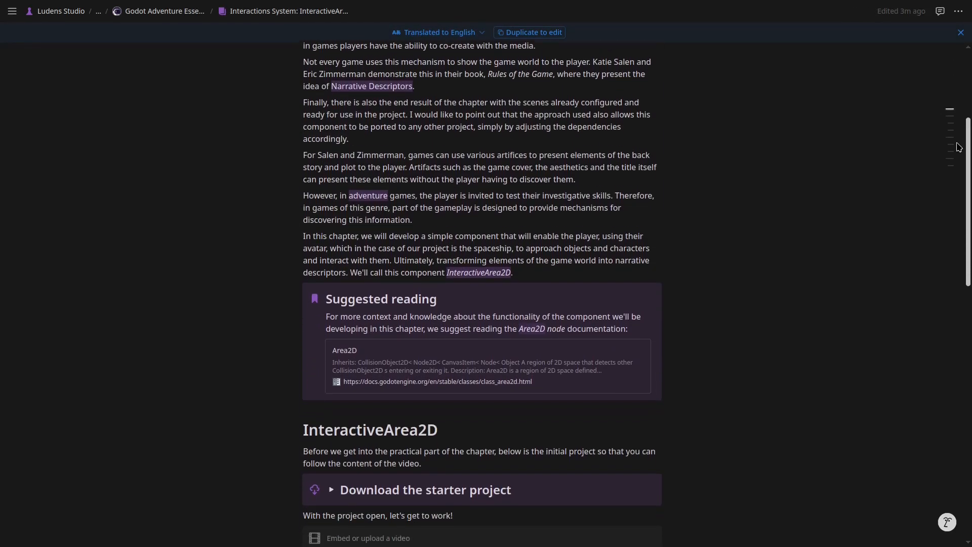
Read down the Interactions System chapter to its complete GDScript code block
scroll(down, 3)
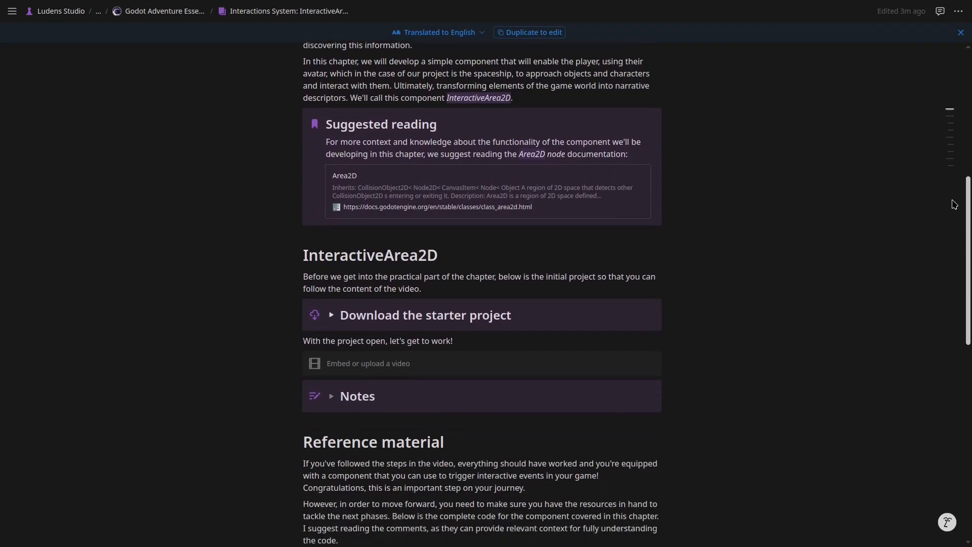
scroll(down, 3)
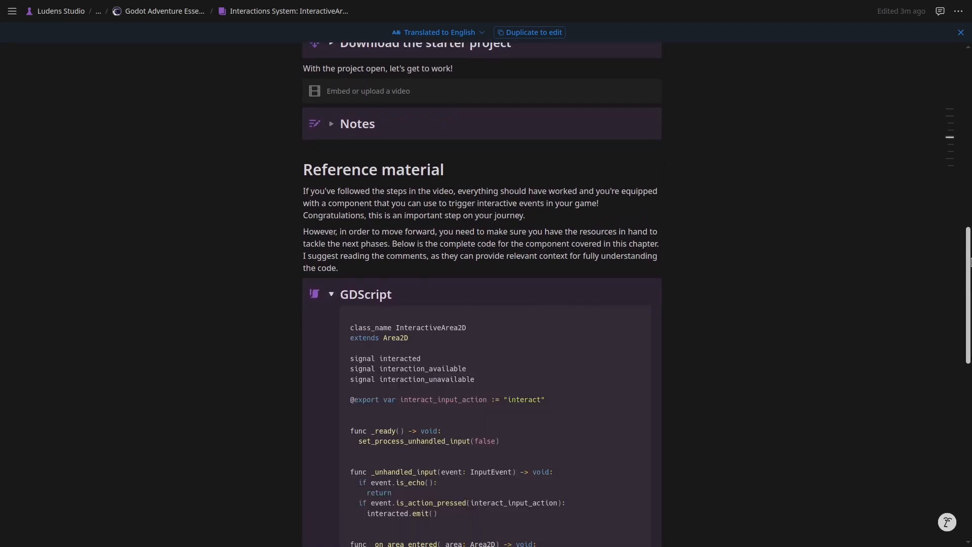
scroll(down, 3)
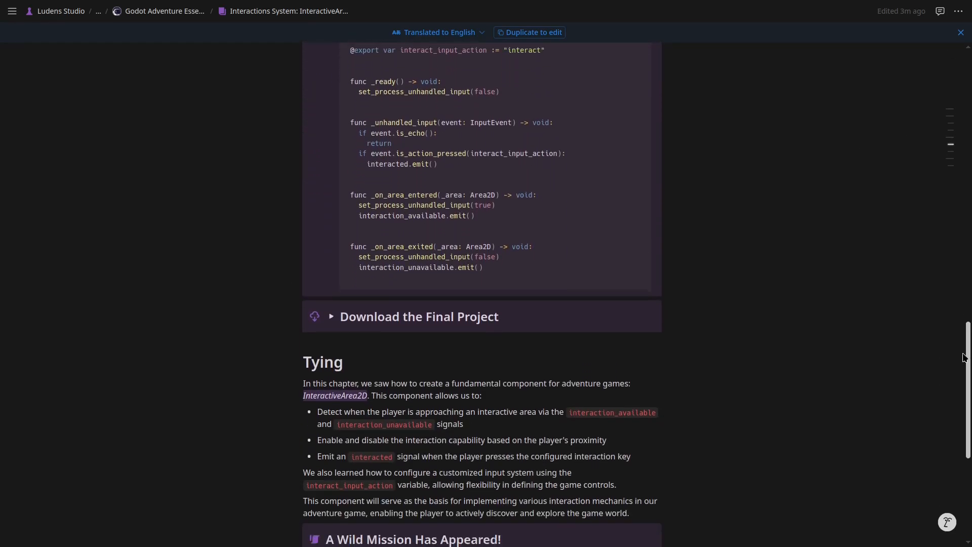
scroll(down, 3)
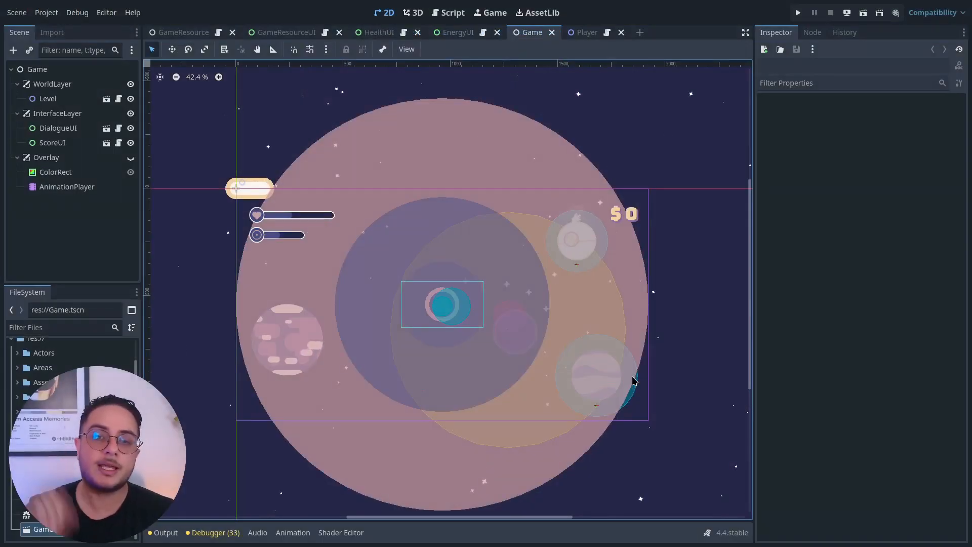
click(798, 12)
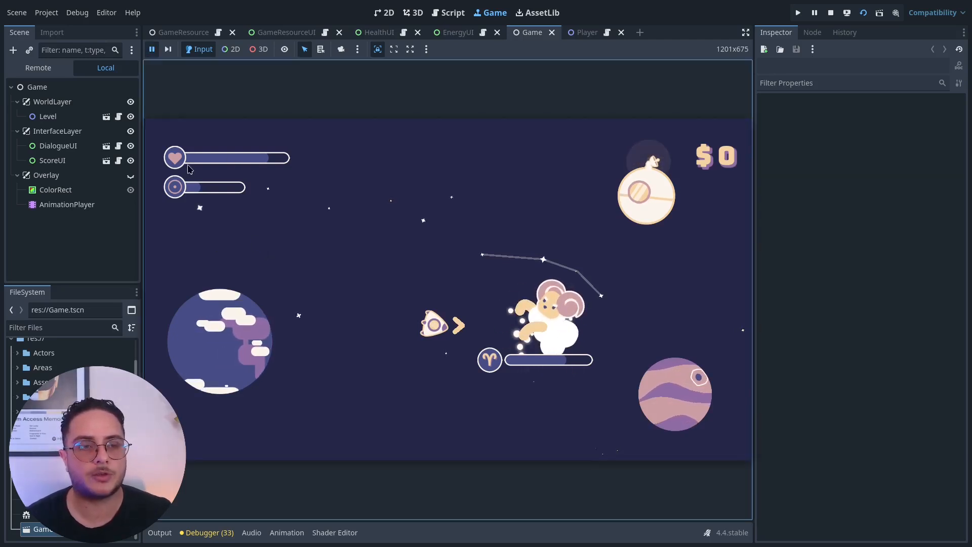
mouse_move(173, 156)
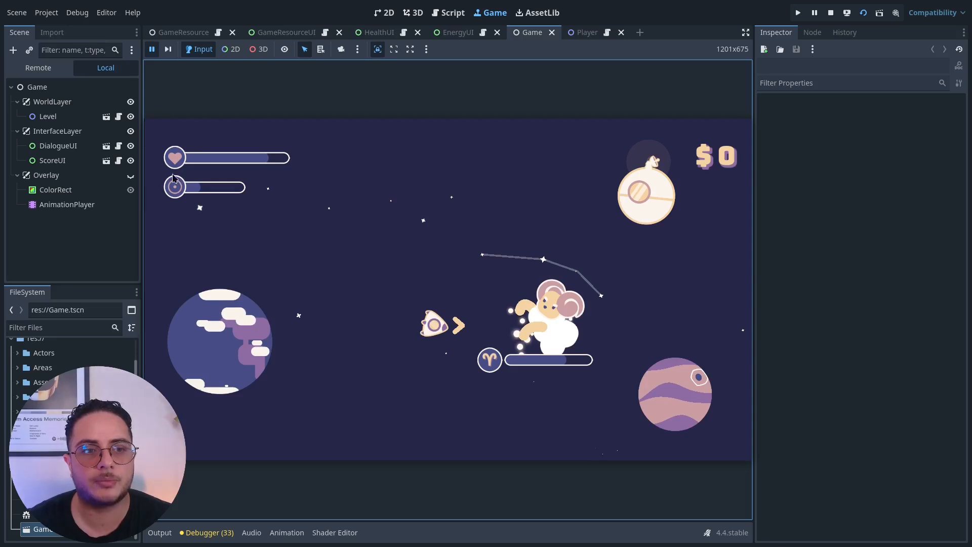
mouse_move(229, 244)
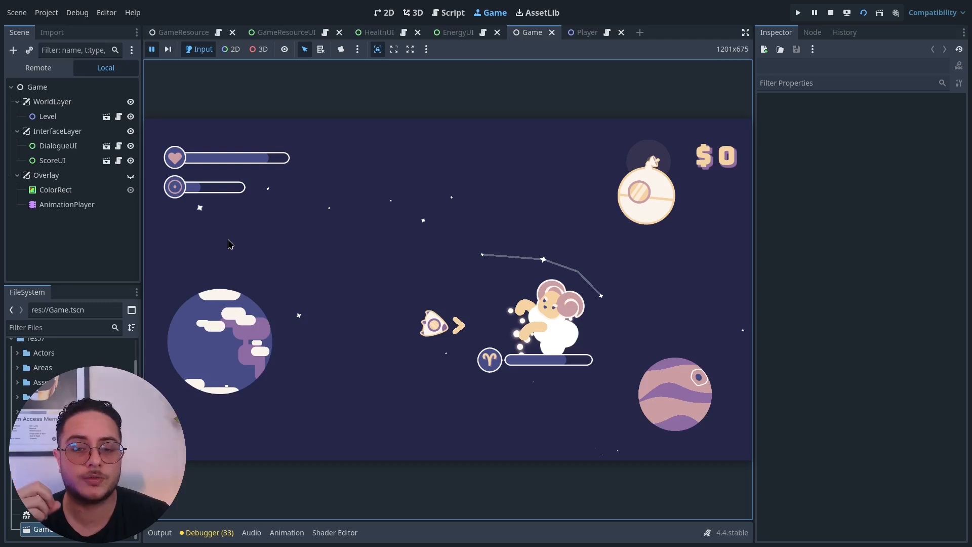
mouse_move(245, 179)
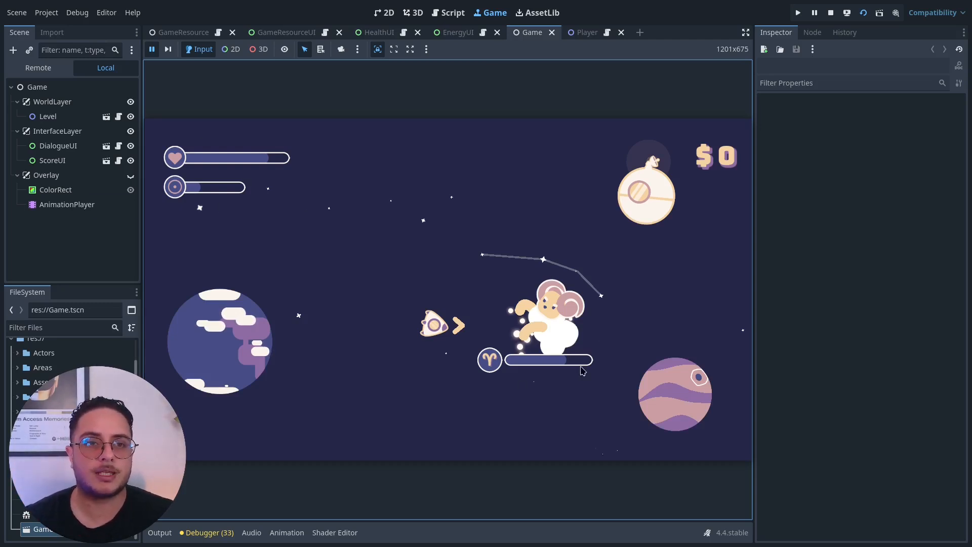
mouse_move(478, 336)
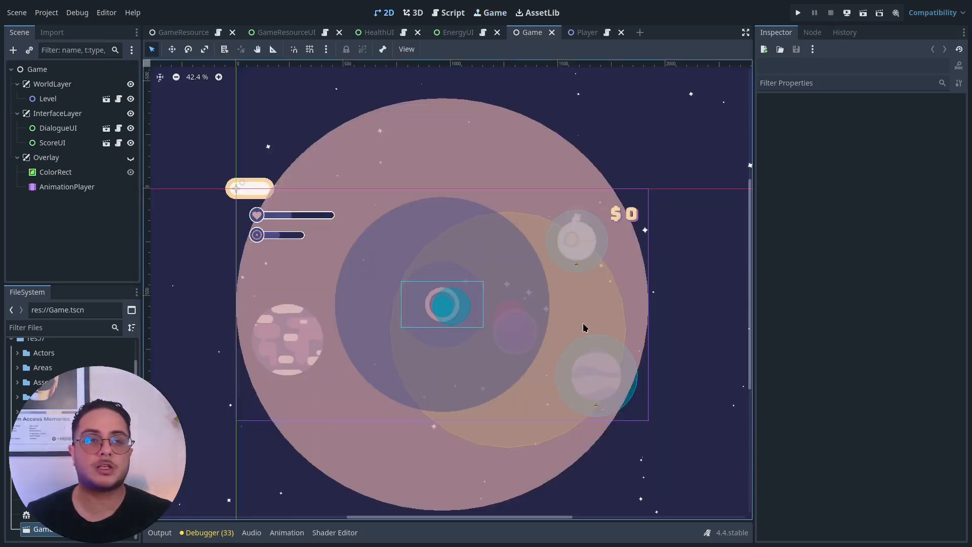
Review the GameResource script's max_amount and current_amount variables and its signals
click(185, 32)
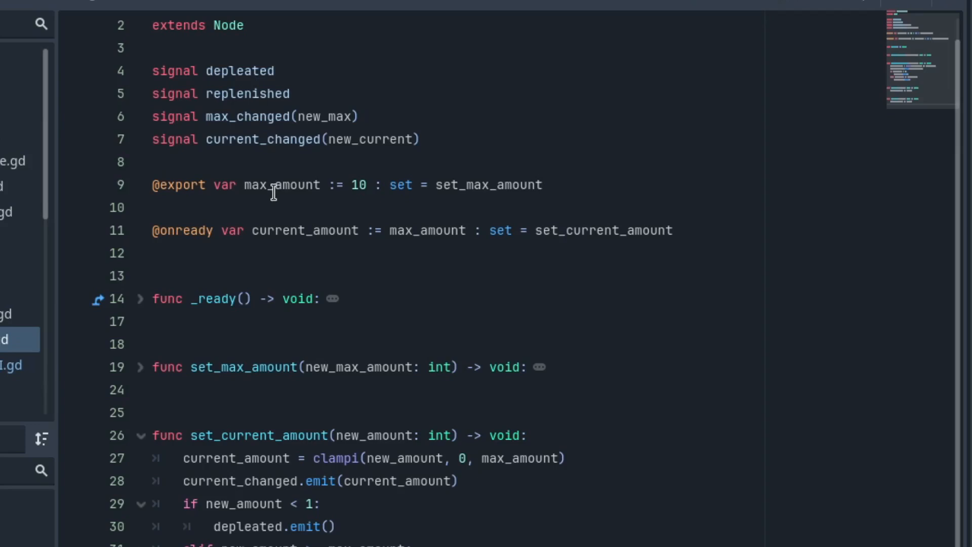
double_click(304, 230)
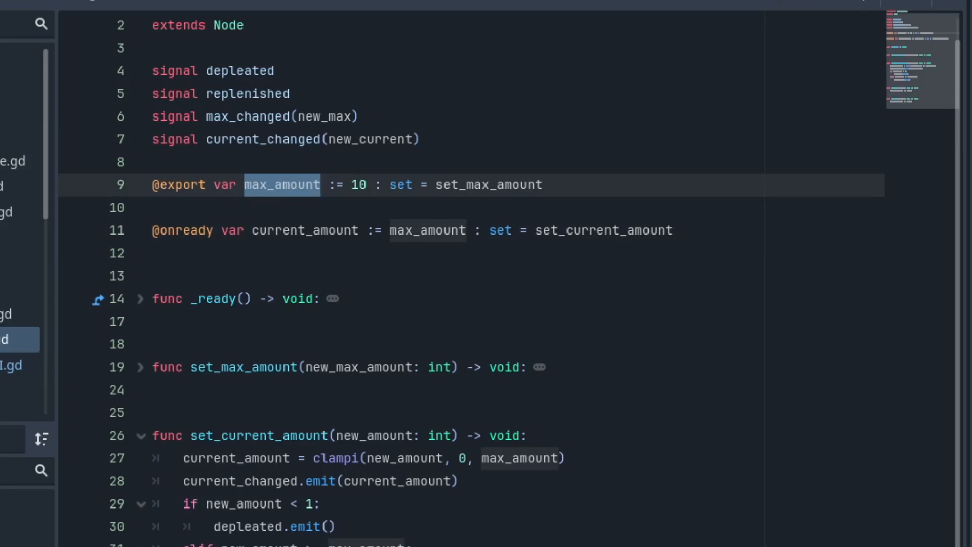
double_click(305, 229)
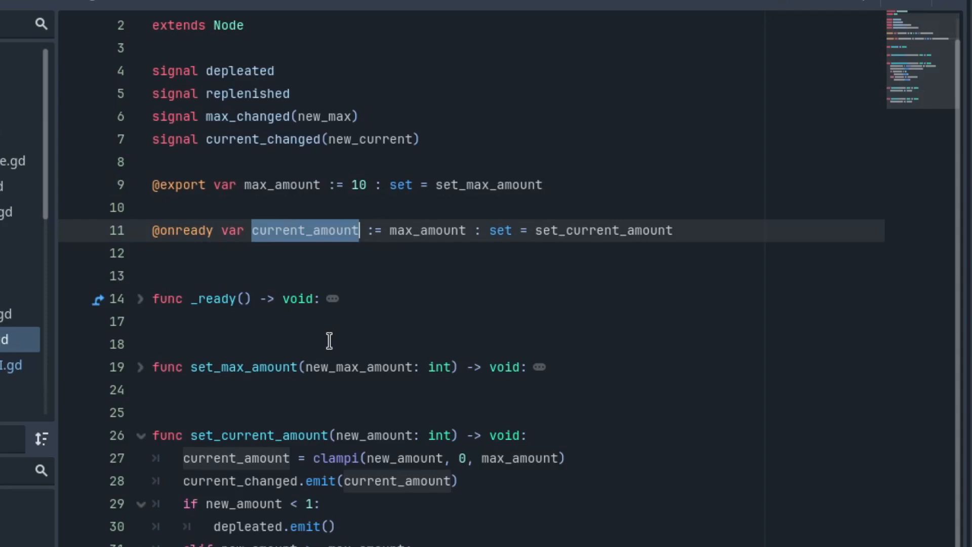
scroll(down, 3)
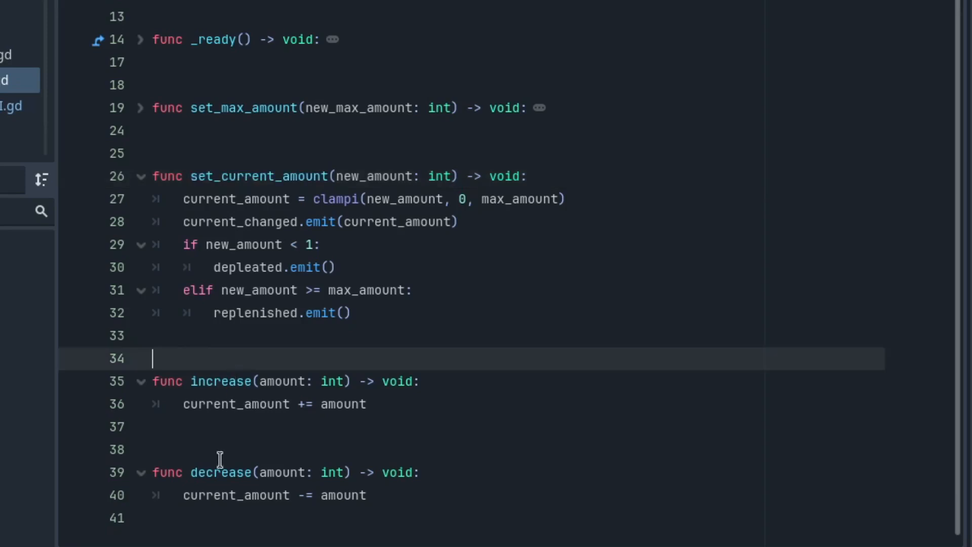
Examine set_current_amount, its new_amount parameter and the replenished.emit() call
double_click(260, 177)
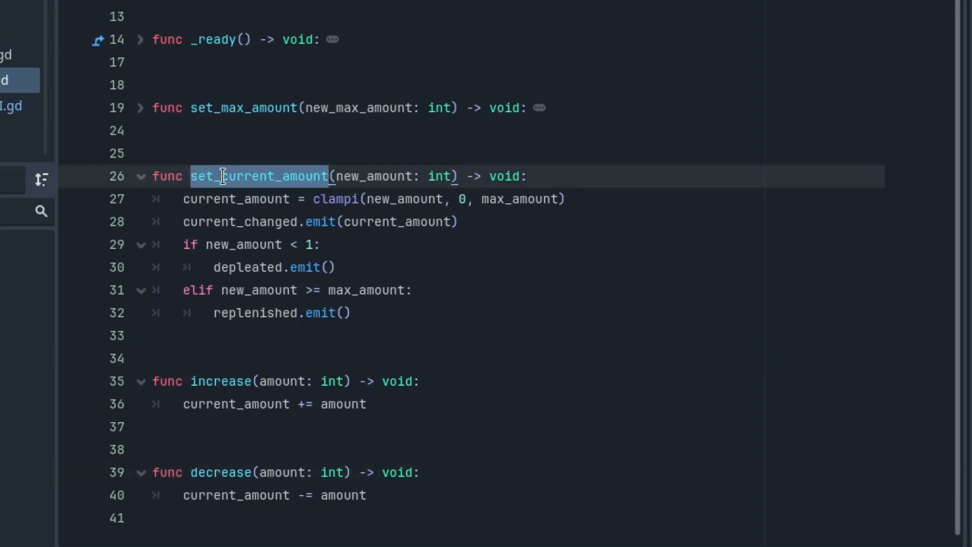
mouse_move(197, 222)
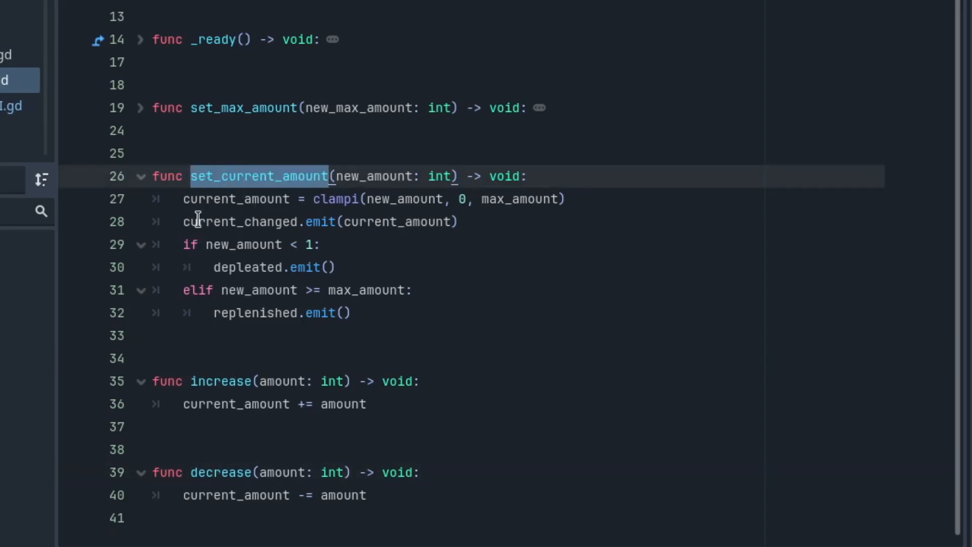
double_click(249, 268)
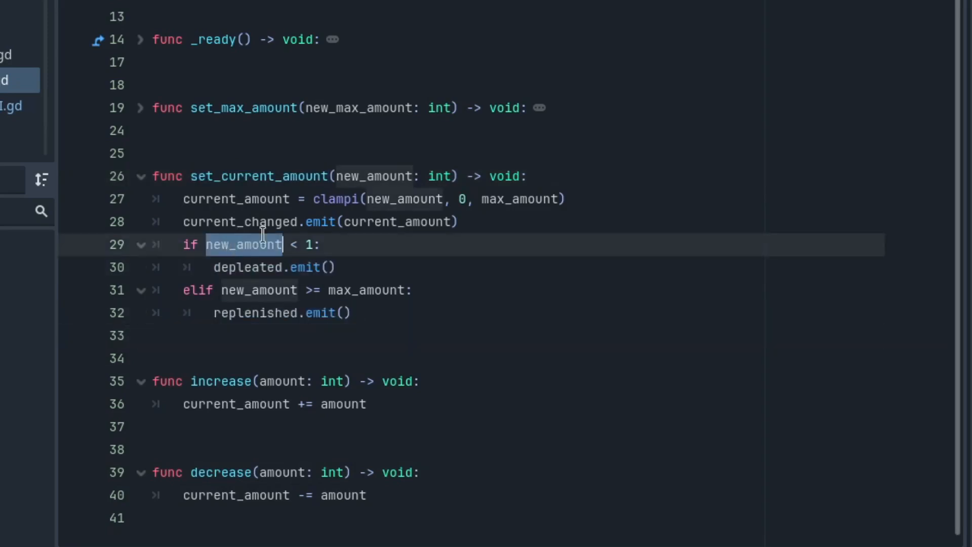
click(304, 244)
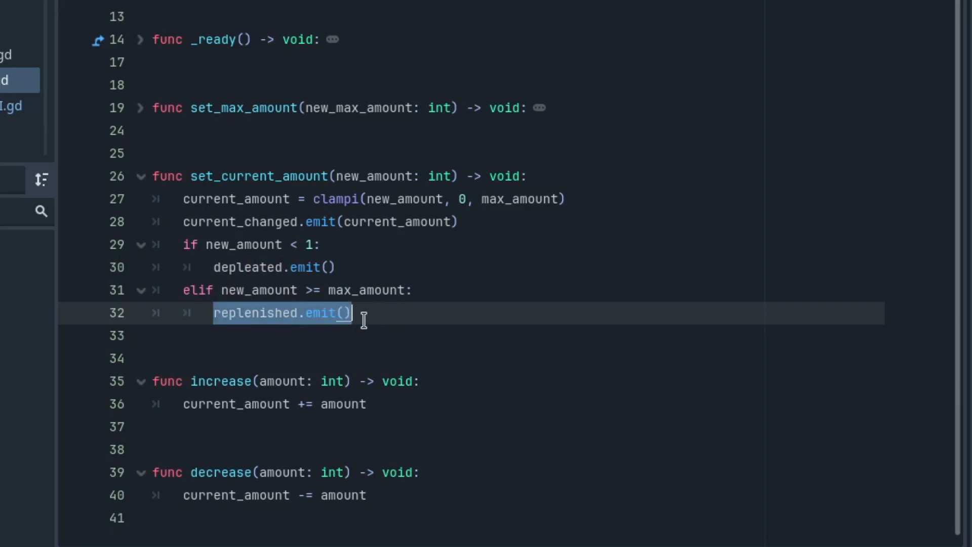
mouse_move(258, 312)
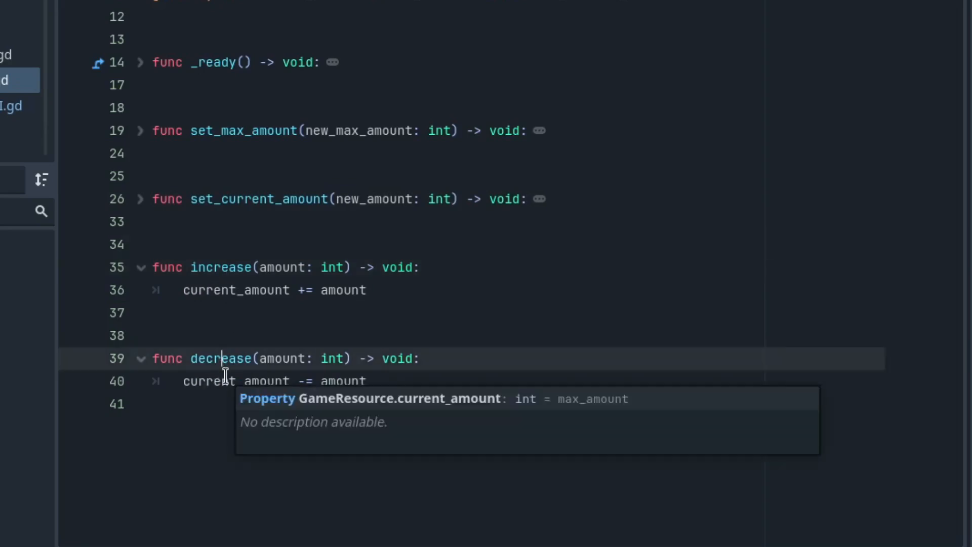
mouse_move(234, 426)
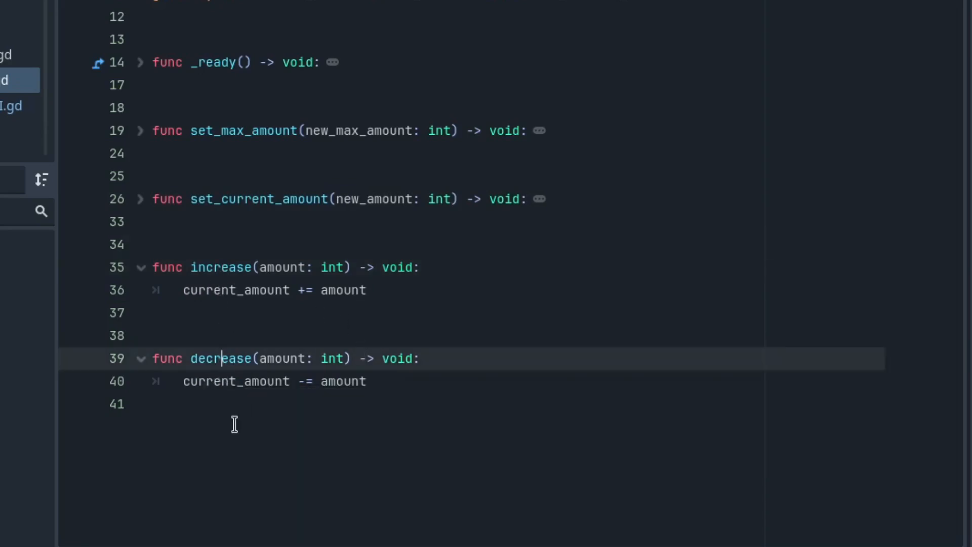
Fold set_current_amount so the increase and decrease functions stand out
double_click(220, 267)
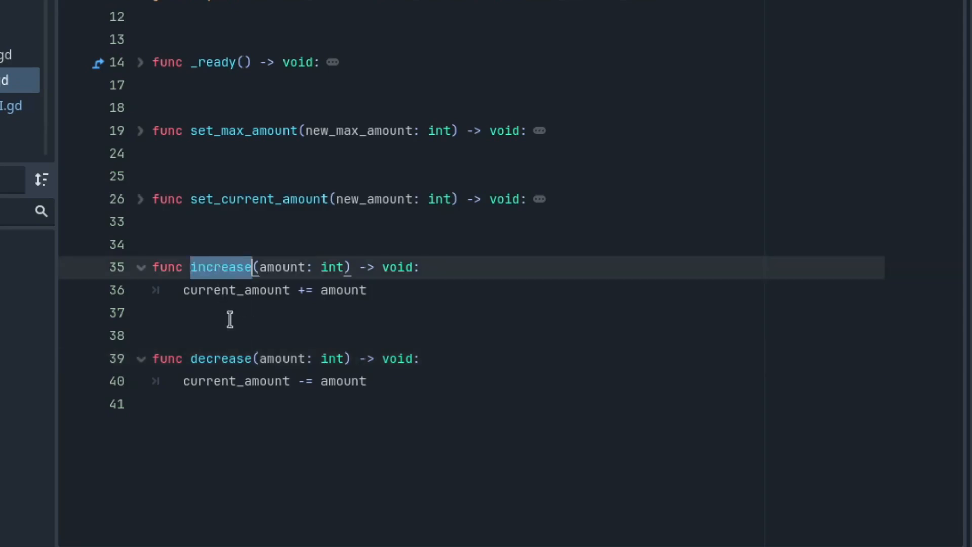
click(208, 359)
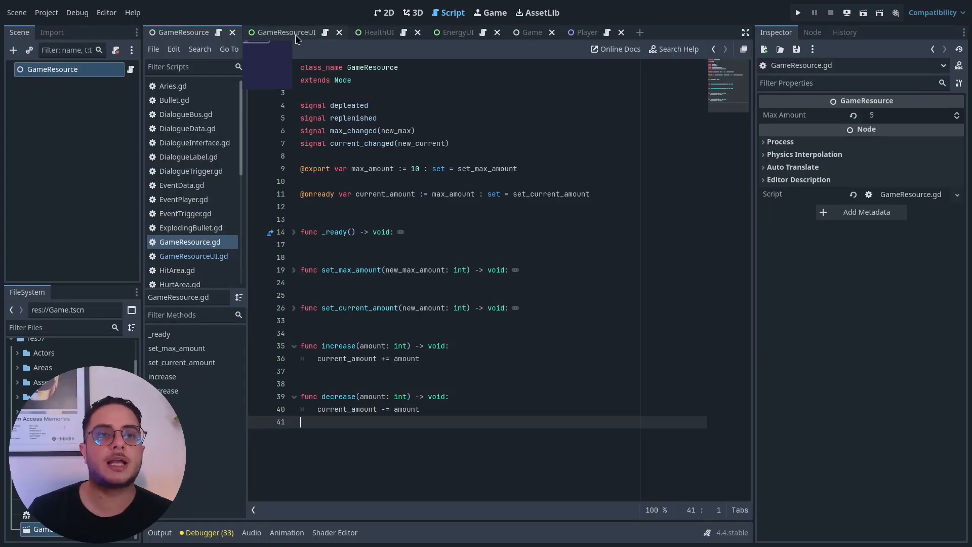
View the GameResourceUI bar layout with its TextureRect icon, then the HealthUI and EnergyUI scenes
click(285, 32)
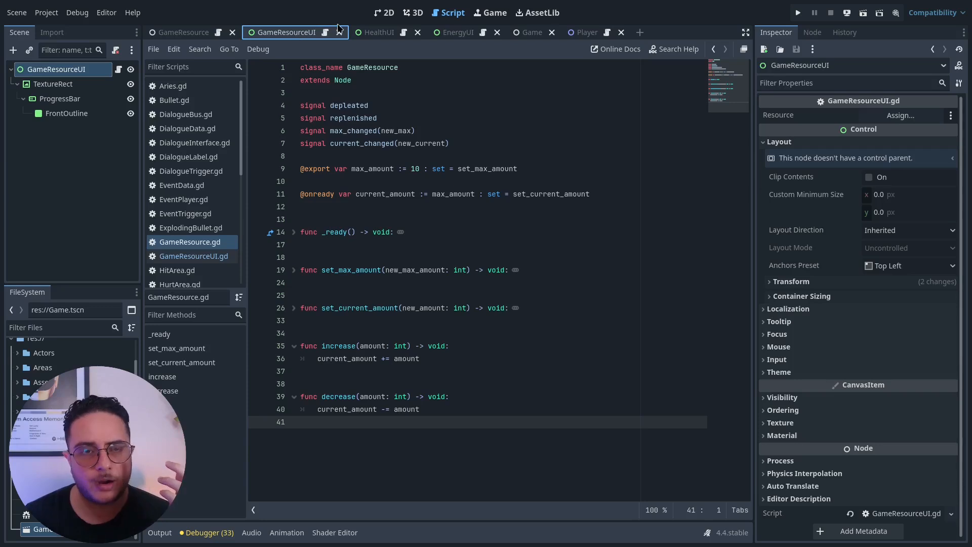
click(384, 12)
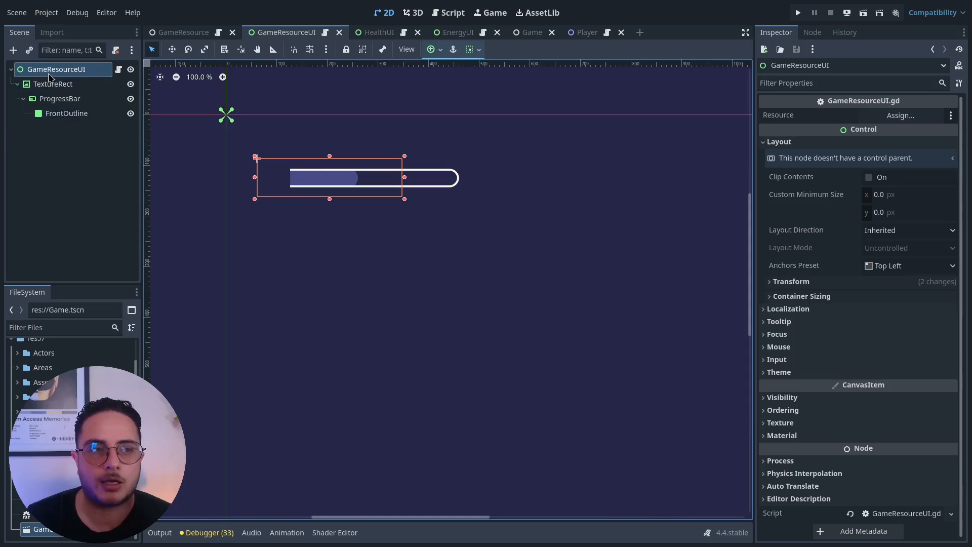
click(52, 84)
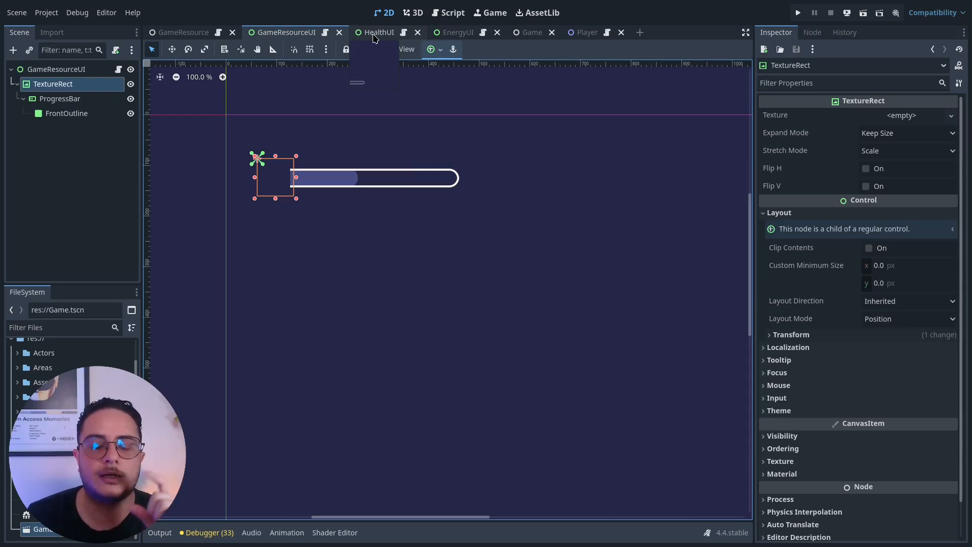
click(378, 31)
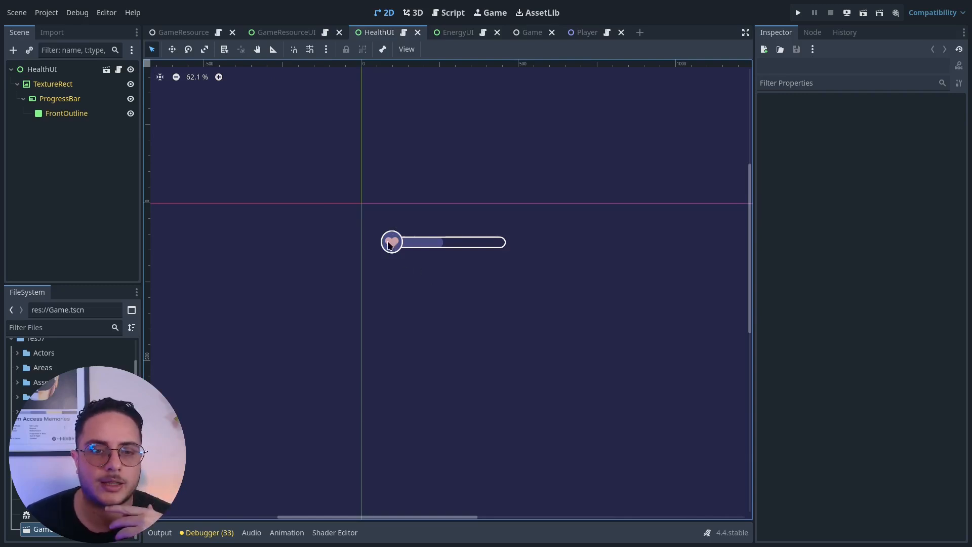
click(458, 32)
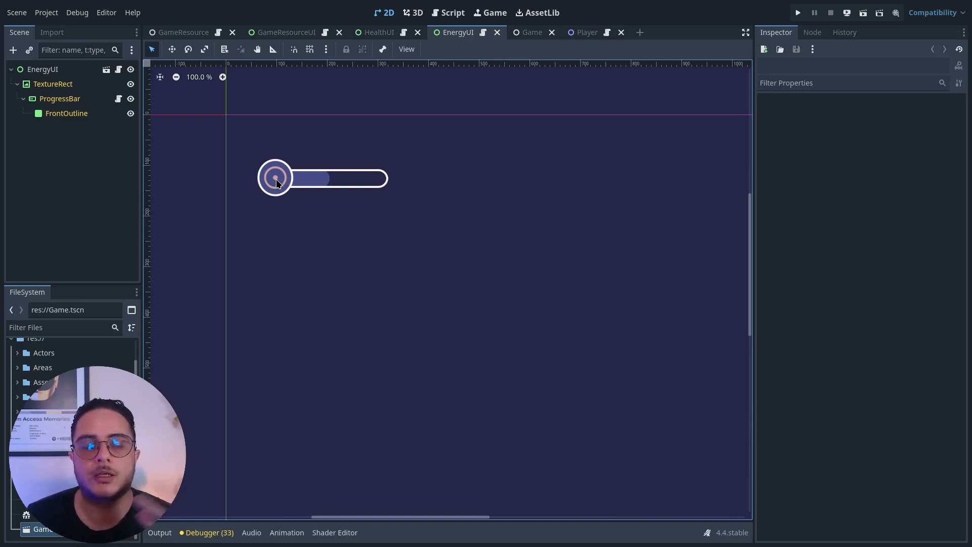
mouse_move(312, 203)
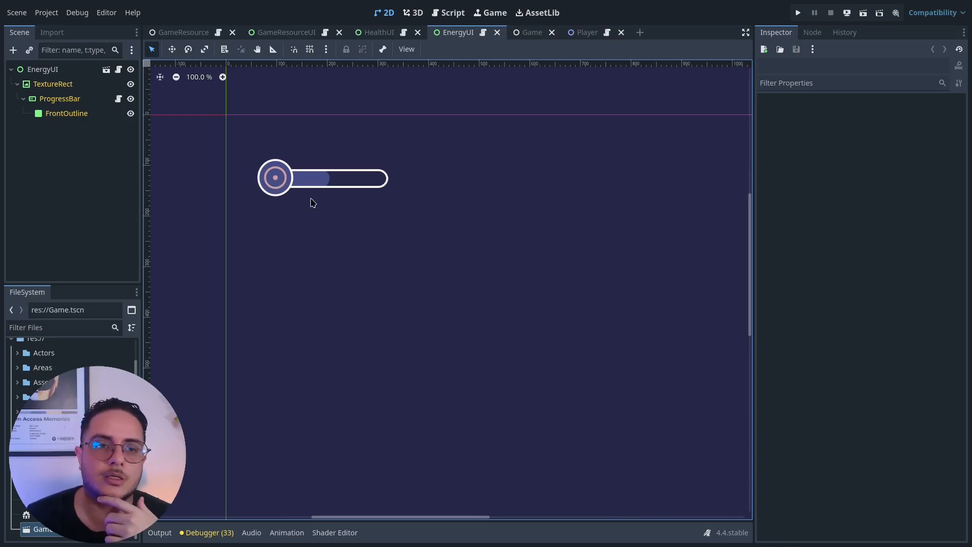
Inspect GameResourceUI's TextureRect and ProgressBar nodes, with range max 5 and value 2
click(284, 32)
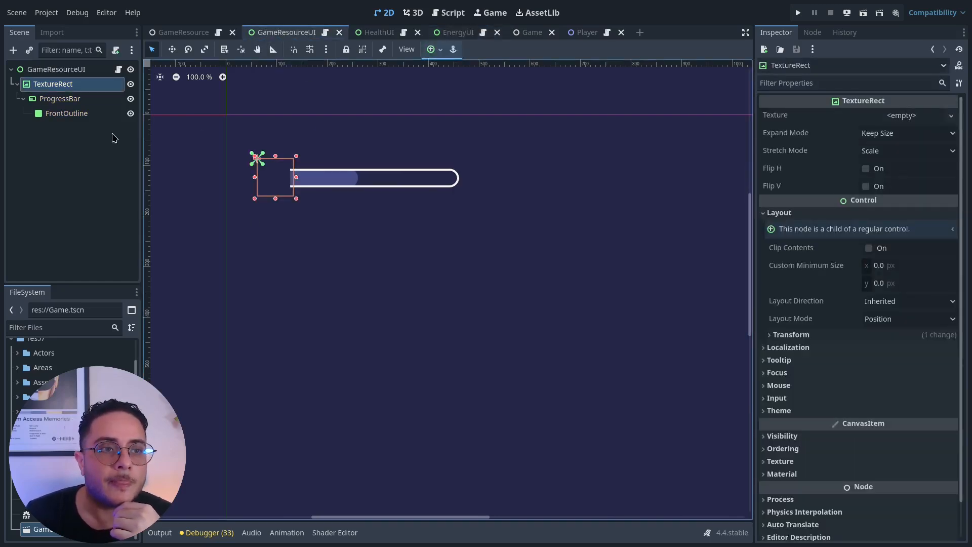
click(59, 98)
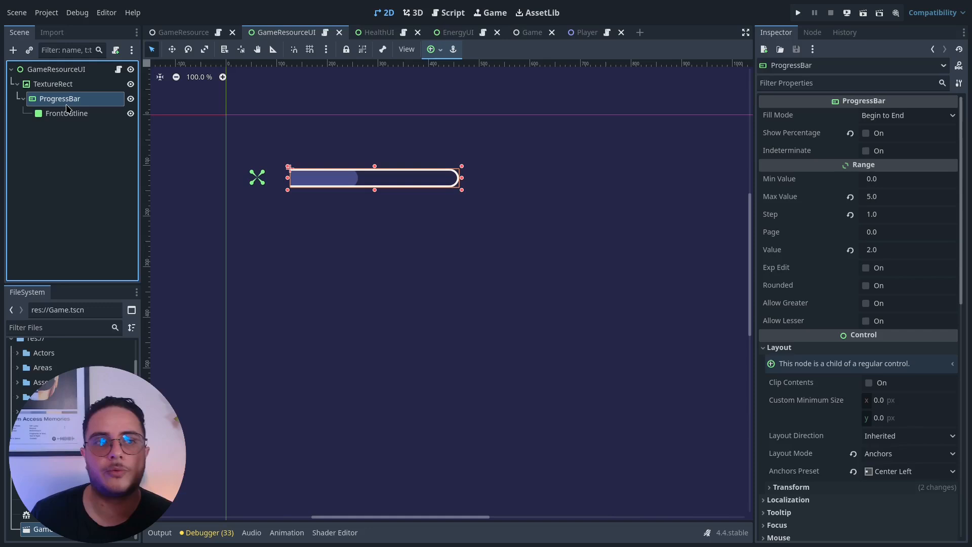
click(181, 31)
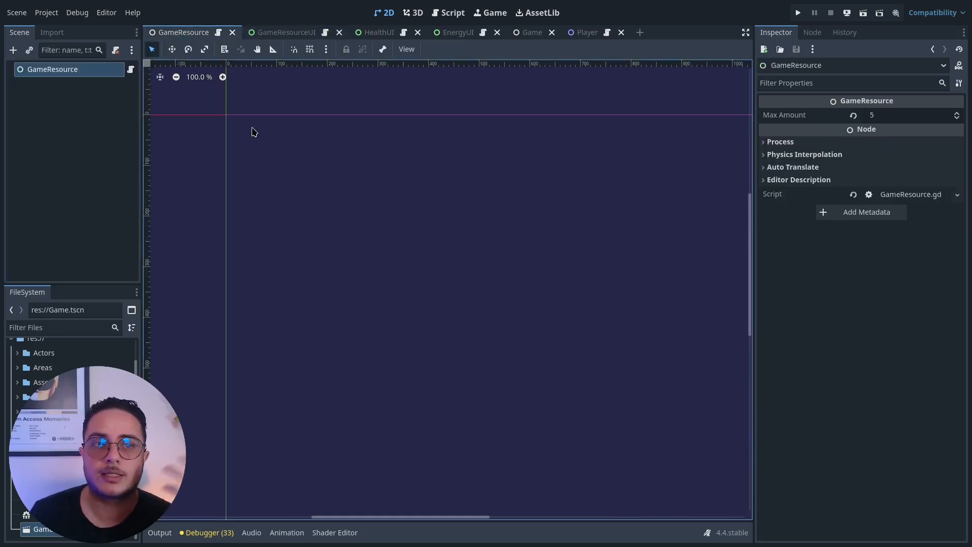
click(283, 32)
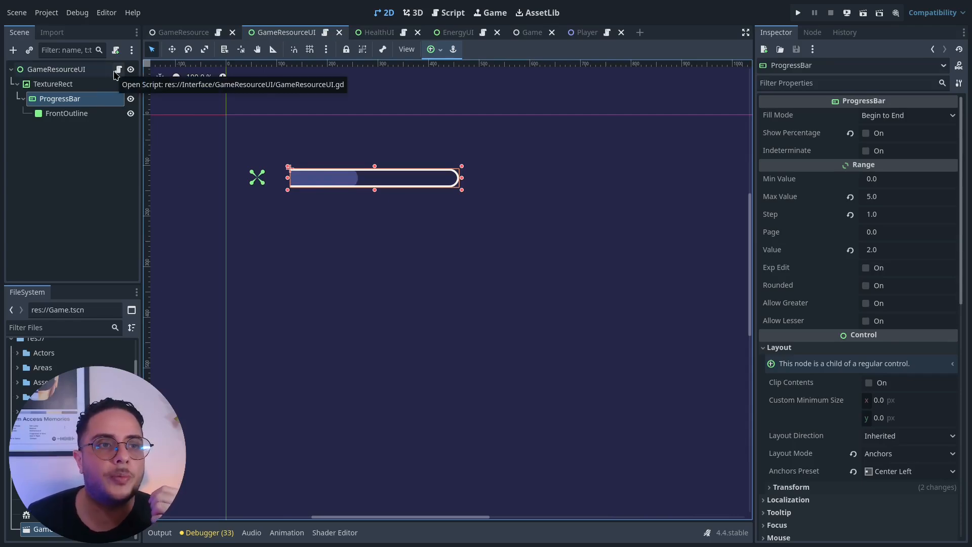
Review GameResourceUI.gd's link_resource code connecting current_changed to the progress bar
click(118, 69)
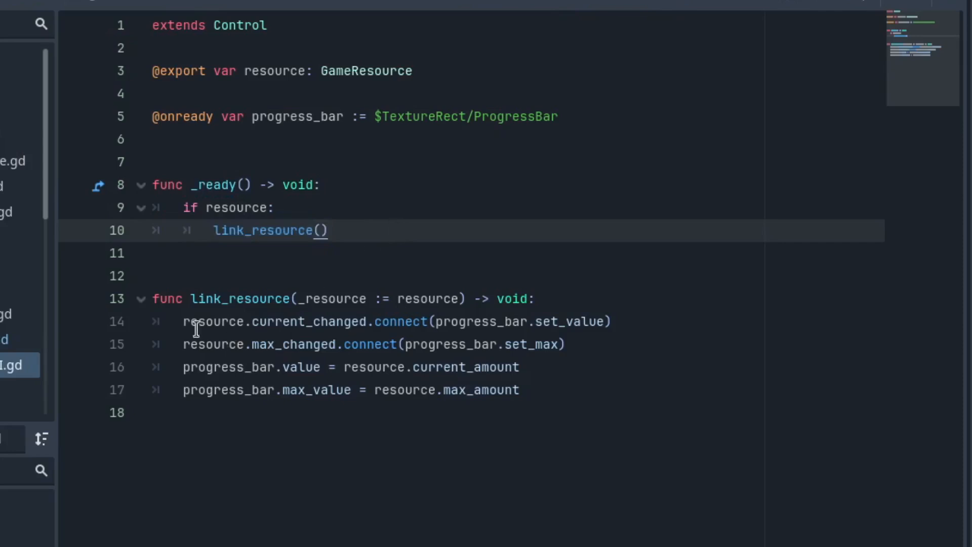
double_click(309, 321)
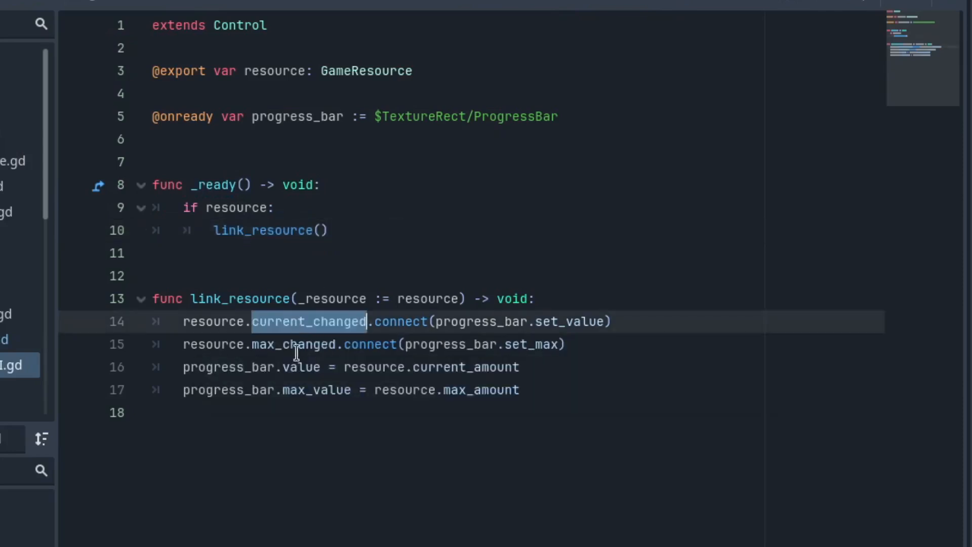
double_click(294, 345)
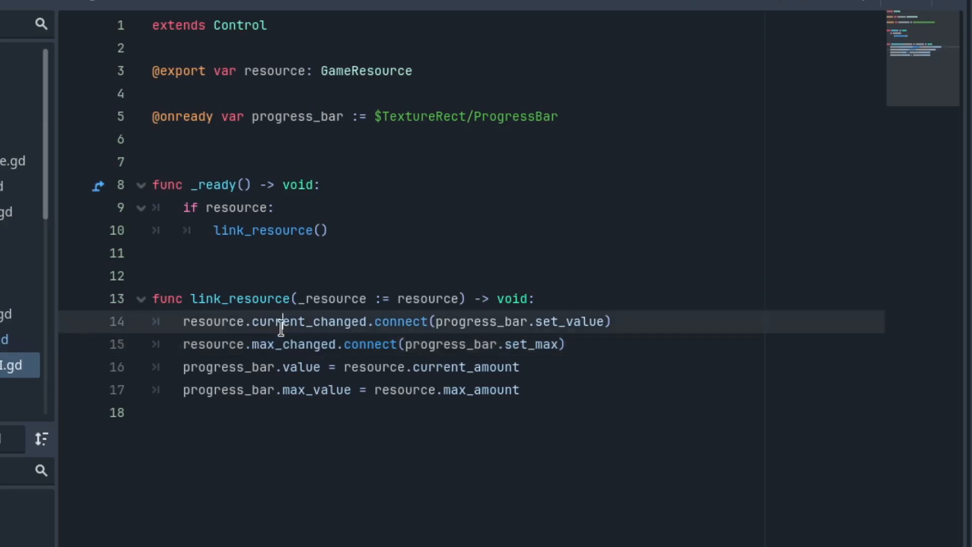
double_click(570, 321)
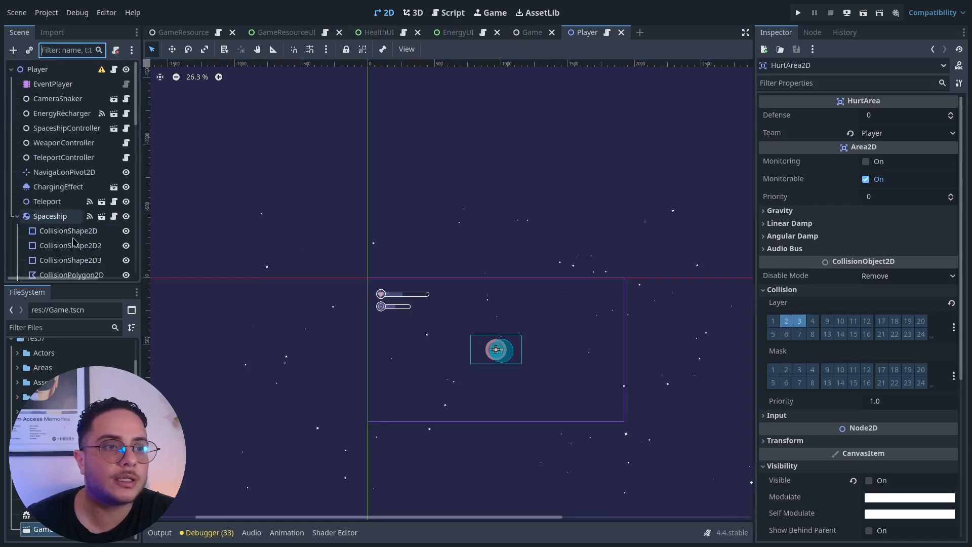
Confirm HealthUI shows HealthResource and EnergyUI shows EnergyResource, then select EnergyRecharger
scroll(down, 3)
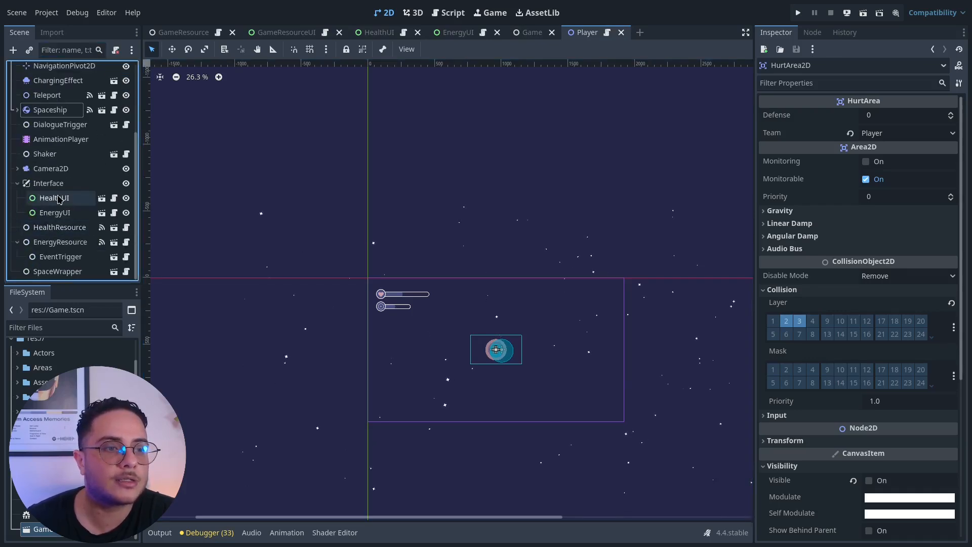
click(55, 212)
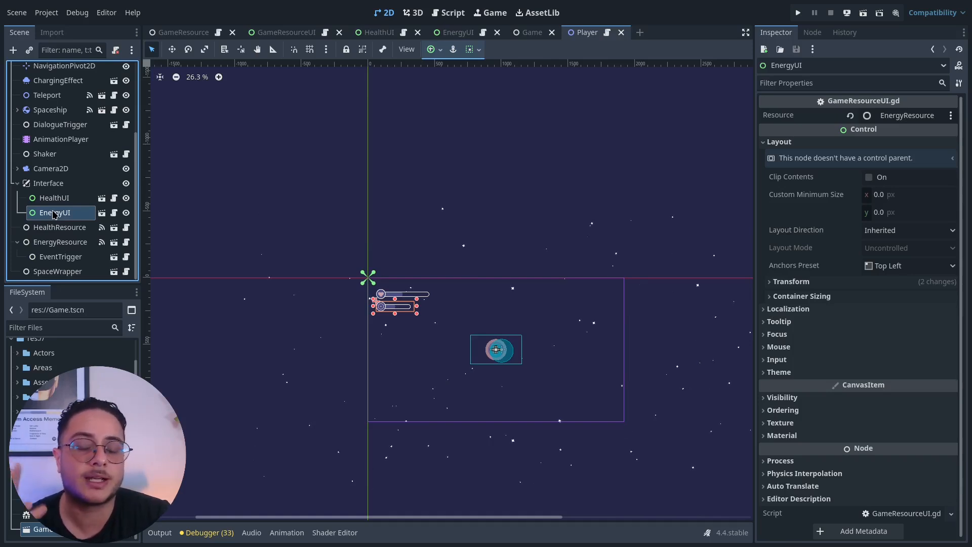
click(53, 197)
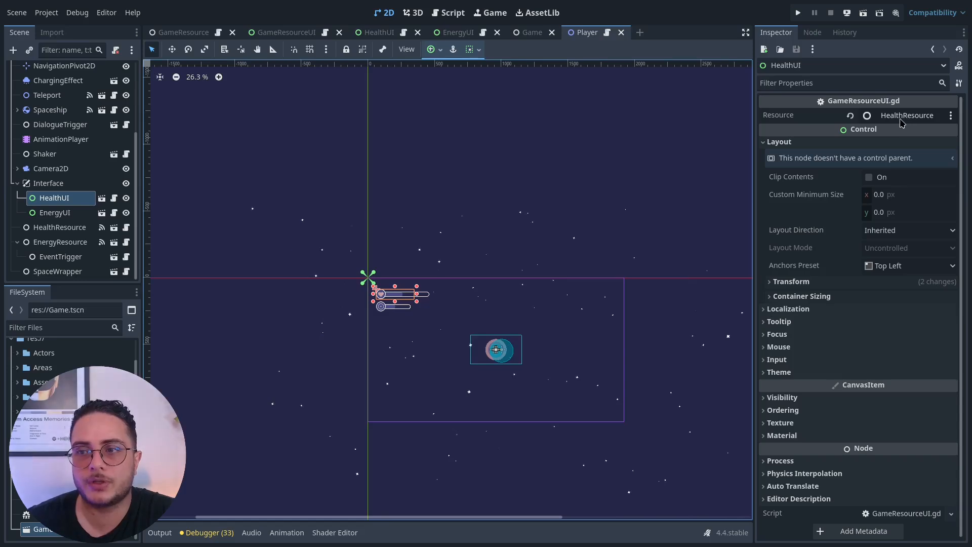
click(60, 227)
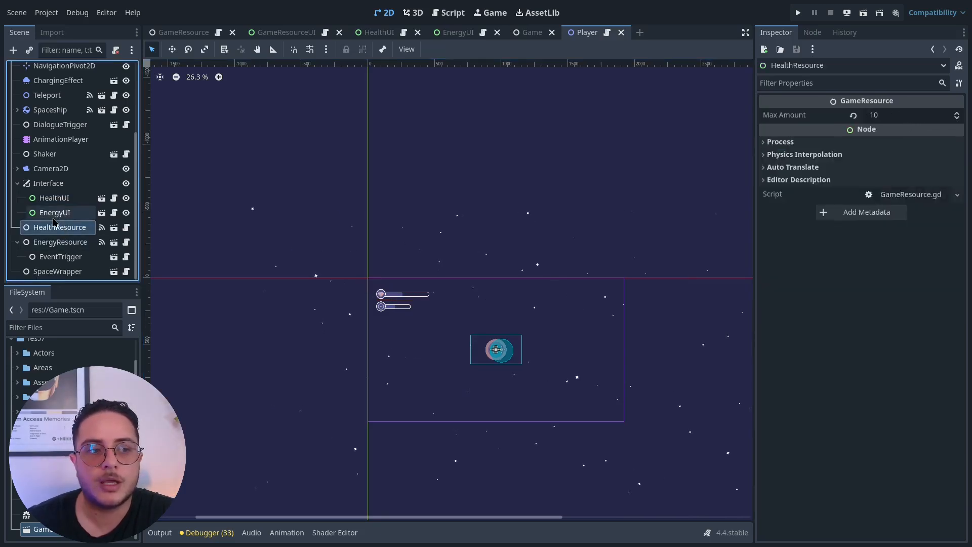
click(54, 212)
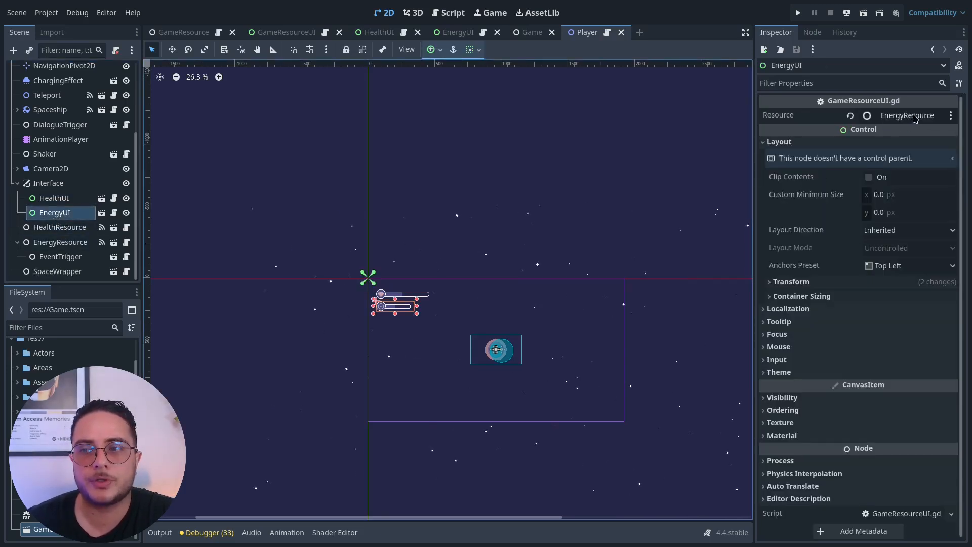
mouse_move(60, 242)
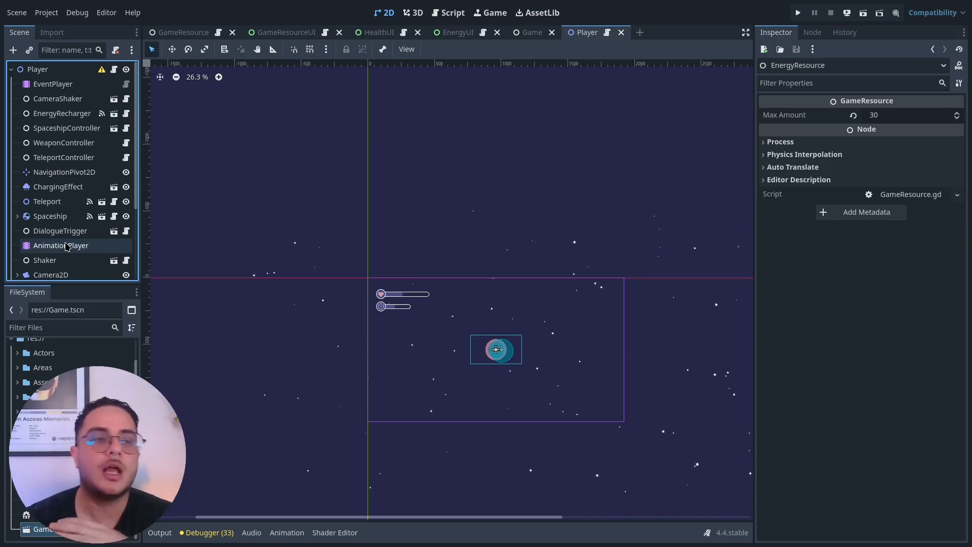
click(62, 112)
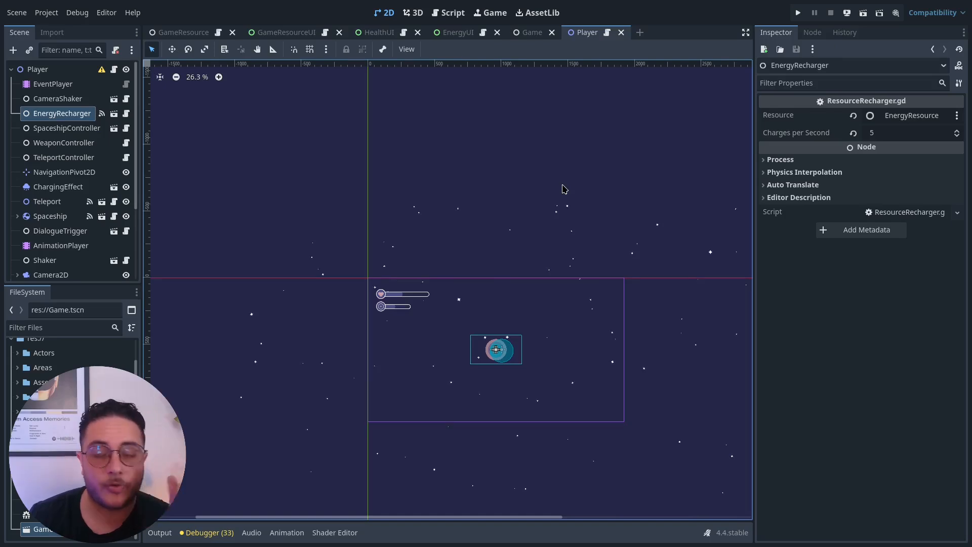
Show EnergyRecharger's recharged signal wired to EnergyResource's increase() and follow it to the script
click(813, 33)
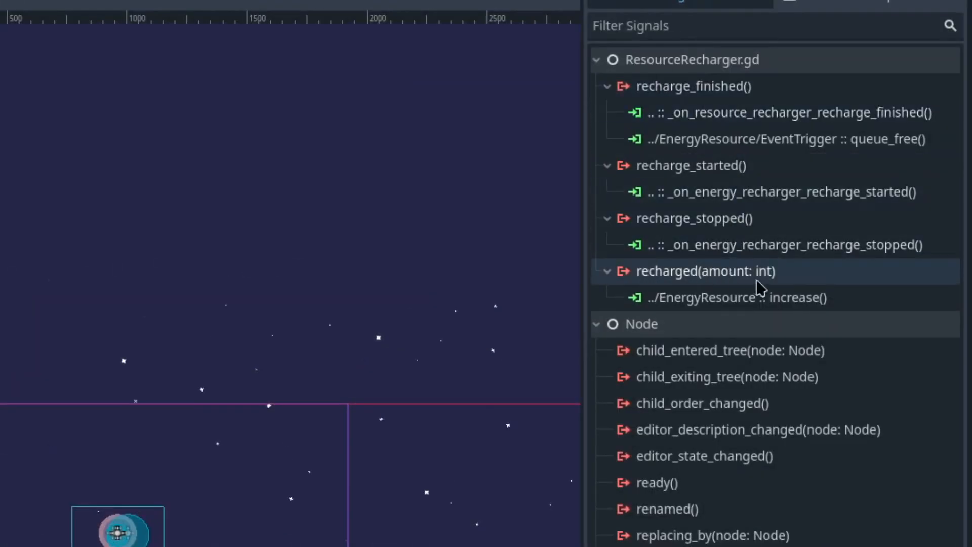
click(738, 297)
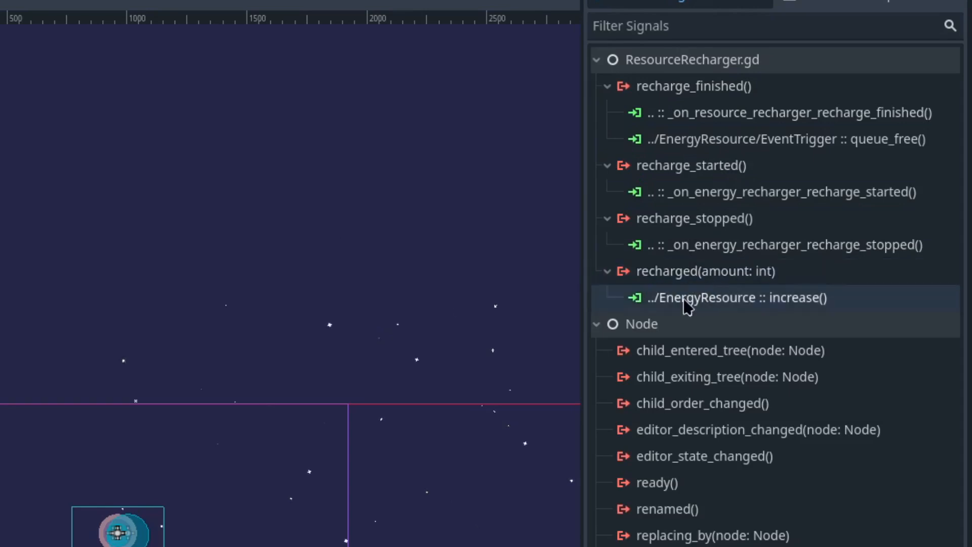
mouse_move(813, 312)
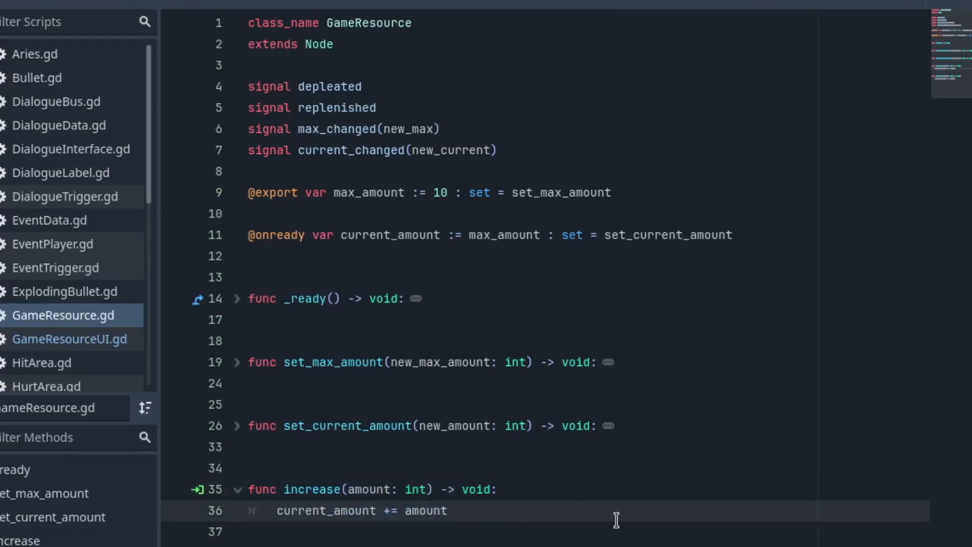
click(586, 33)
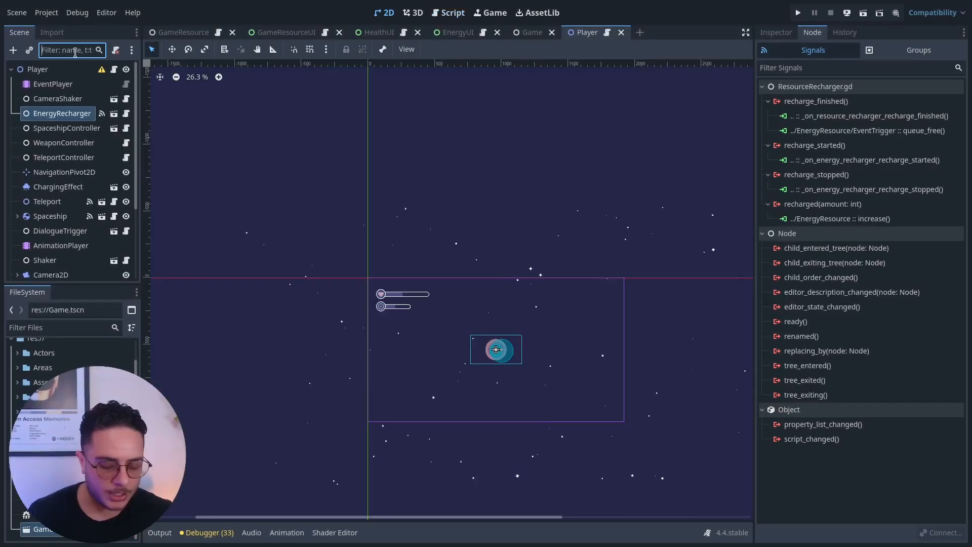
Filter the scene to HurtArea2D and follow its damaged signal to HealthResource's decrease
text(hurt)
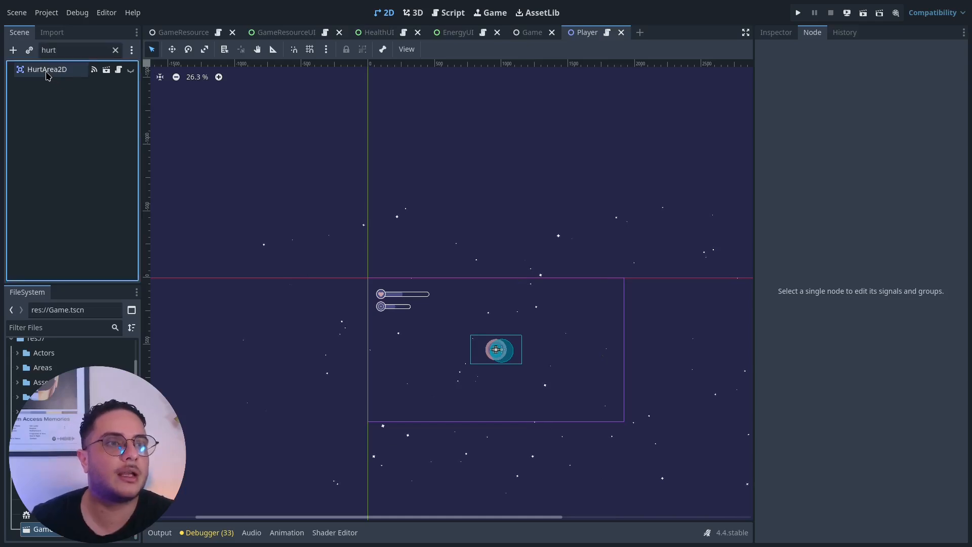
click(47, 69)
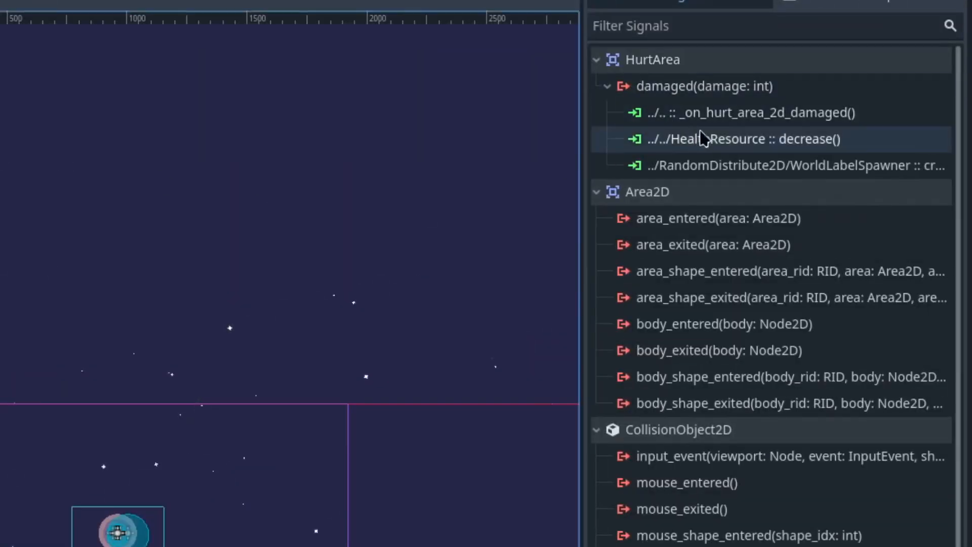
click(704, 85)
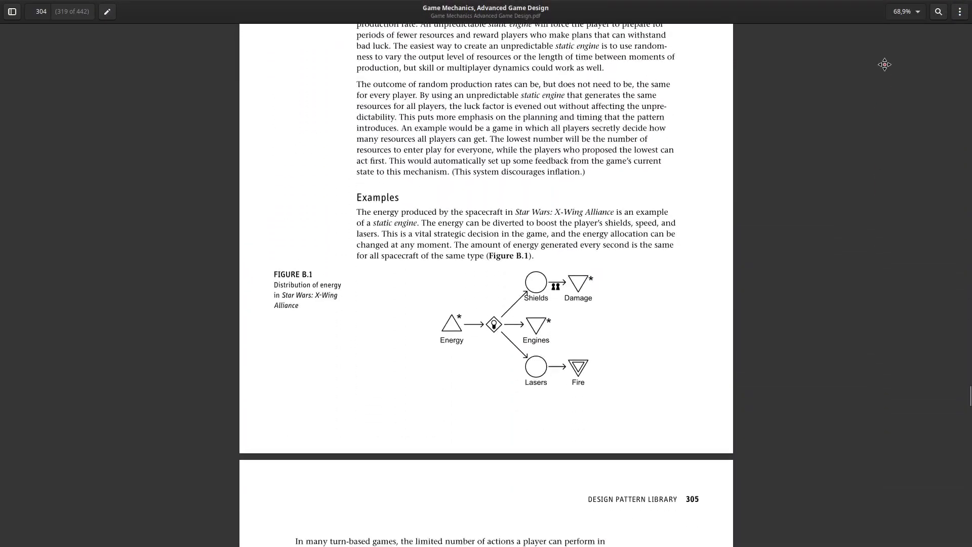
Scroll the Game Mechanics PDF to page 304 with the Figure B.1 energy distribution example
scroll(down, 3)
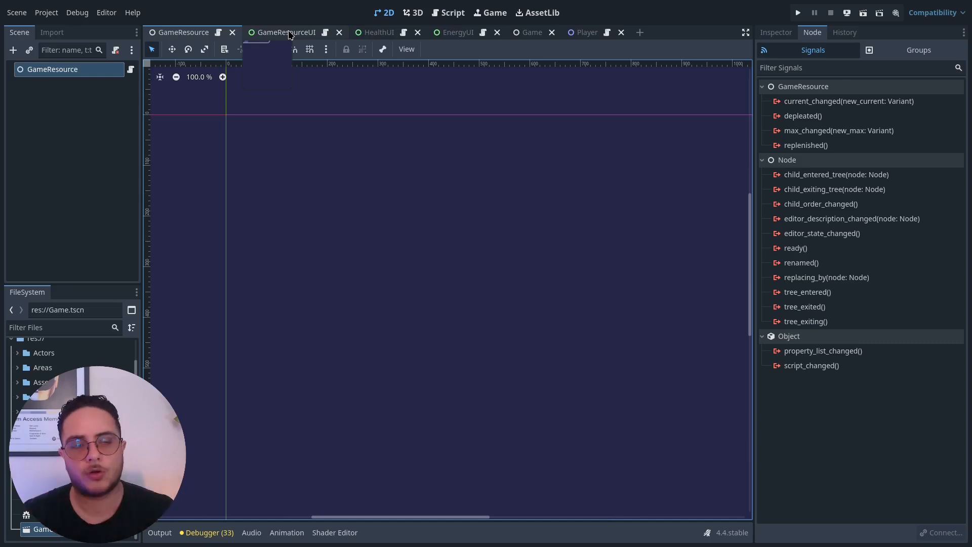
Switch from the GameResource scene to the GameResourceUI scene
click(182, 33)
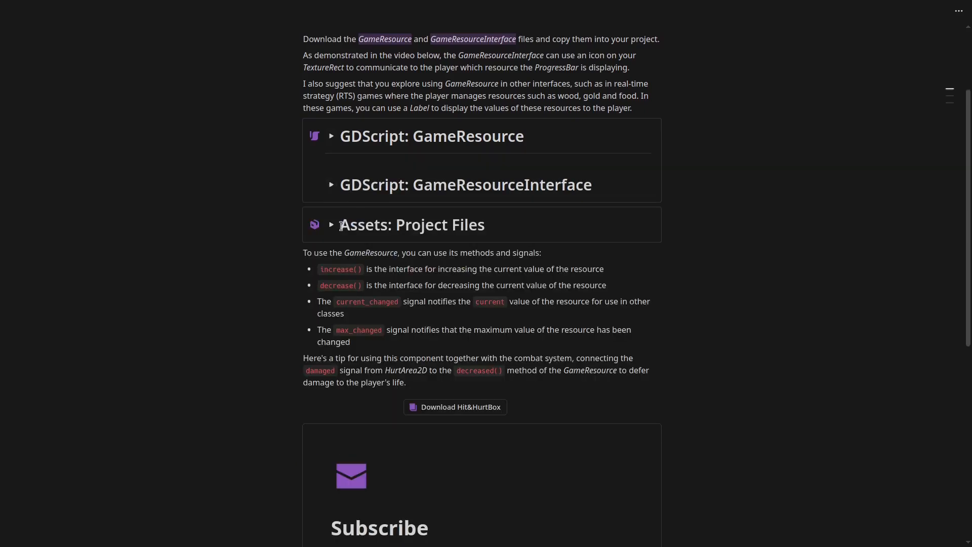
Expand the Assets: Project Files section to reveal the zip download
click(330, 225)
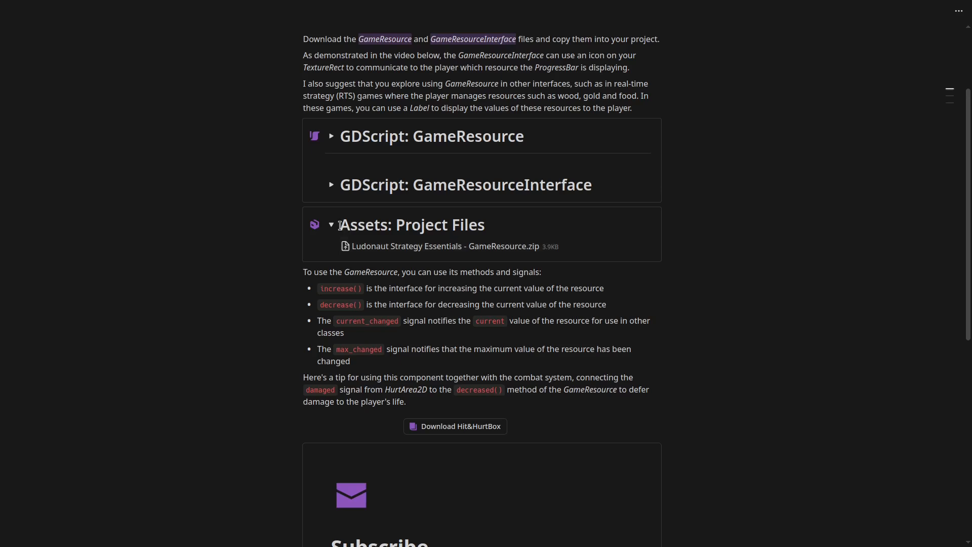
scroll(down, 3)
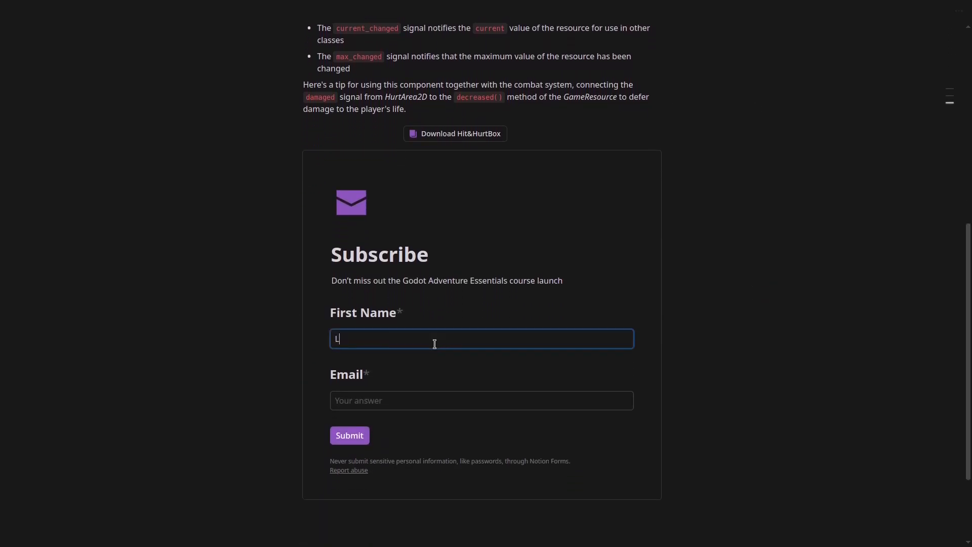
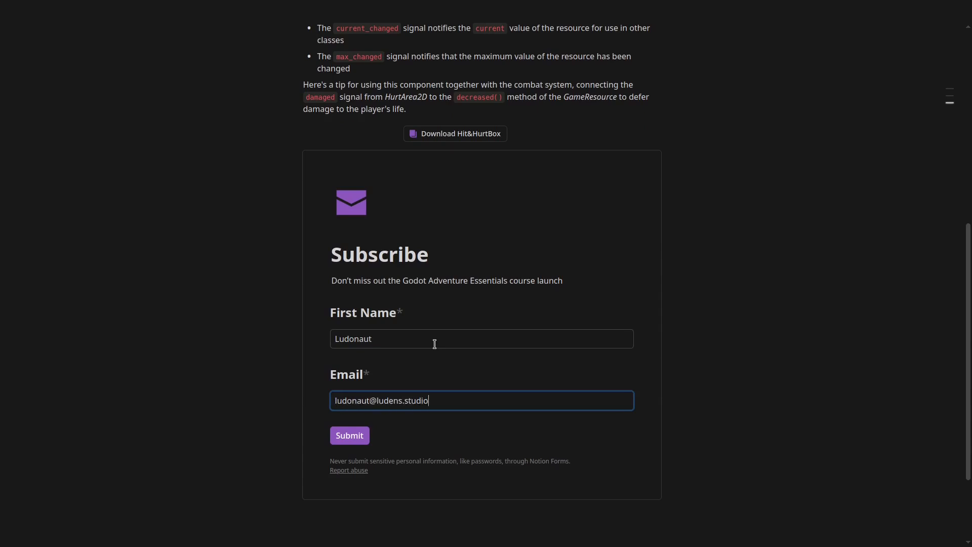